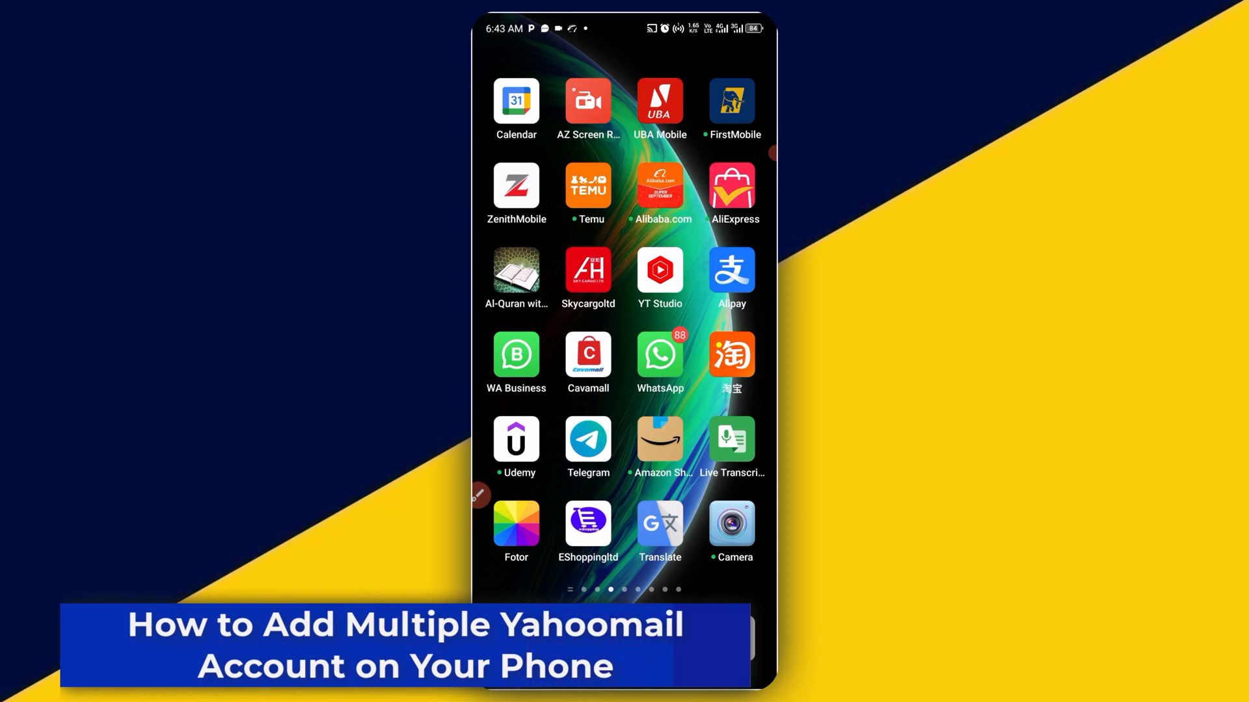
Swipe left to the home screen page that shows the Yahoo Mail icon.
{"action": "scroll", "scroll_direction": "left", "scroll_amount": 3}
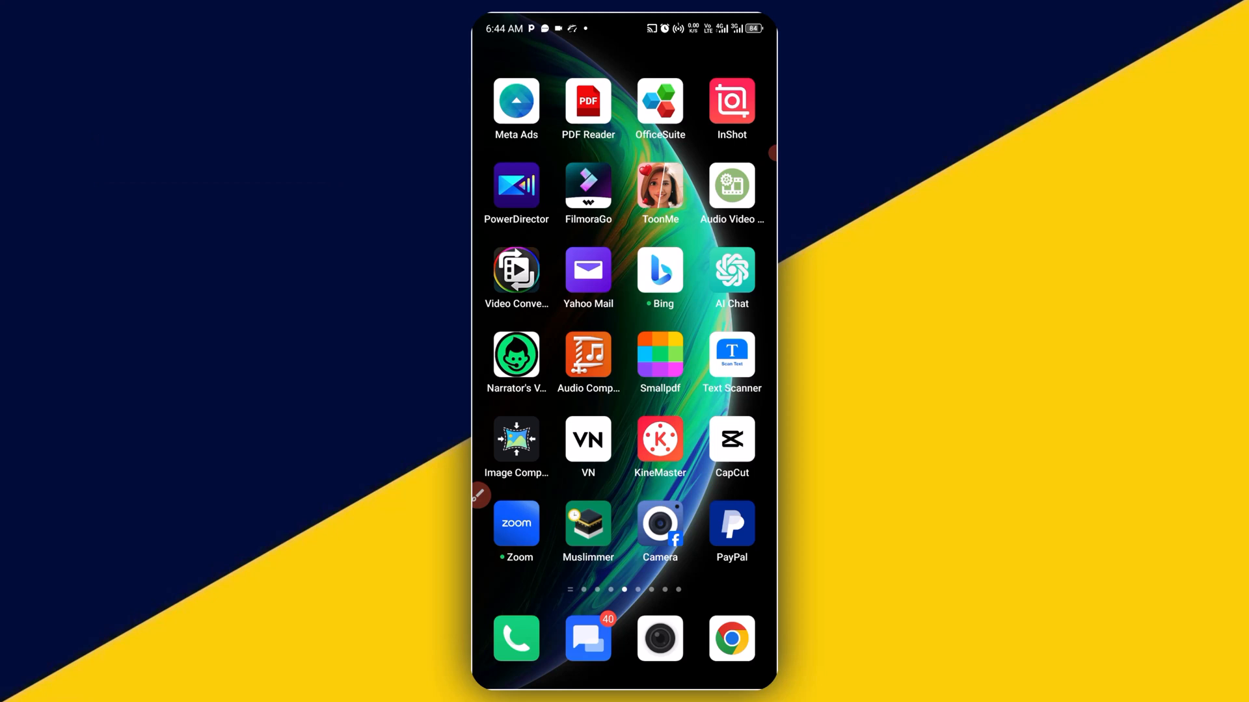
Launch Yahoo Mail to the existing signed-in account's inbox.
{"action": "left_click", "coordinate": [479, 494]}
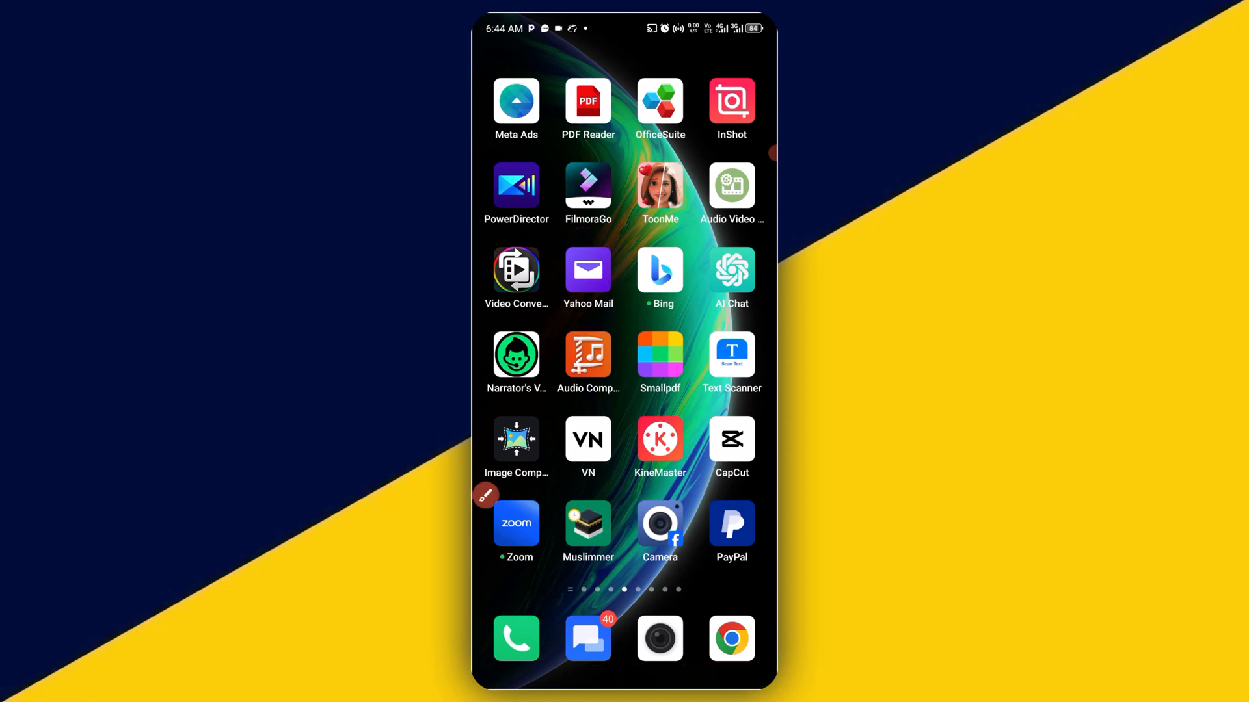
{"action": "left_click", "coordinate": [588, 270]}
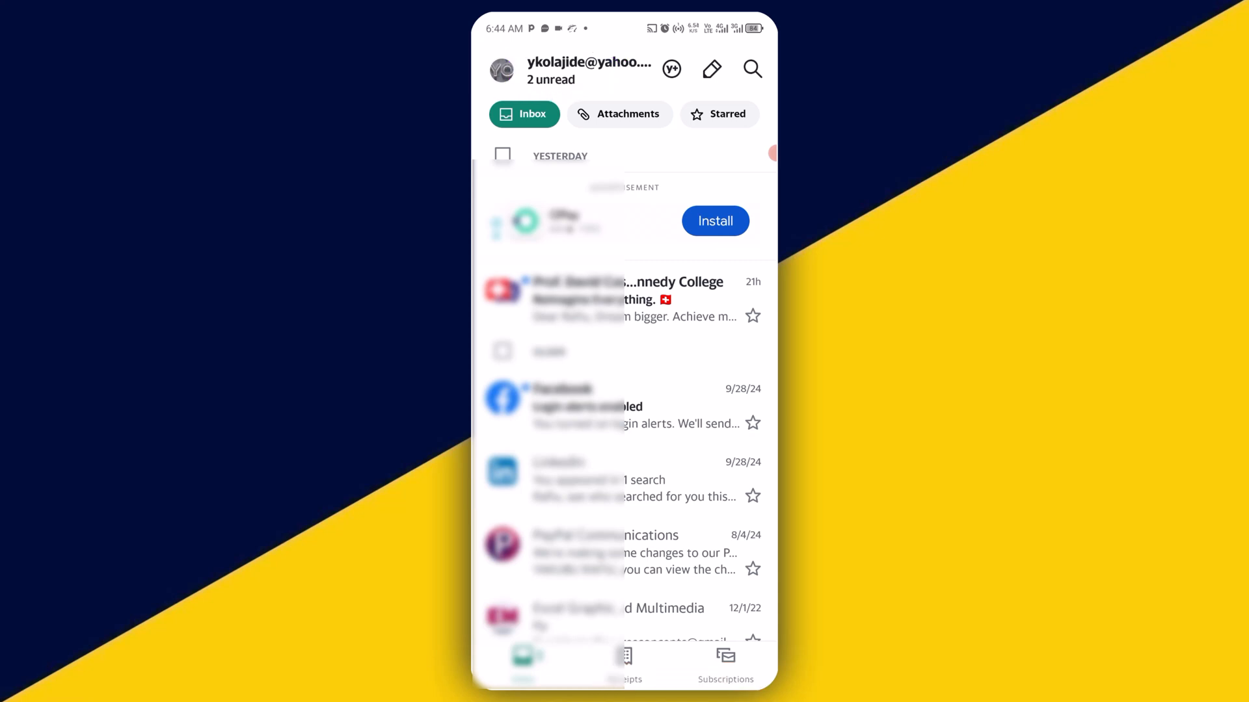
Open the Accounts panel showing the two signed-in mailboxes and the add-mailbox option.
{"action": "left_click", "coordinate": [501, 70]}
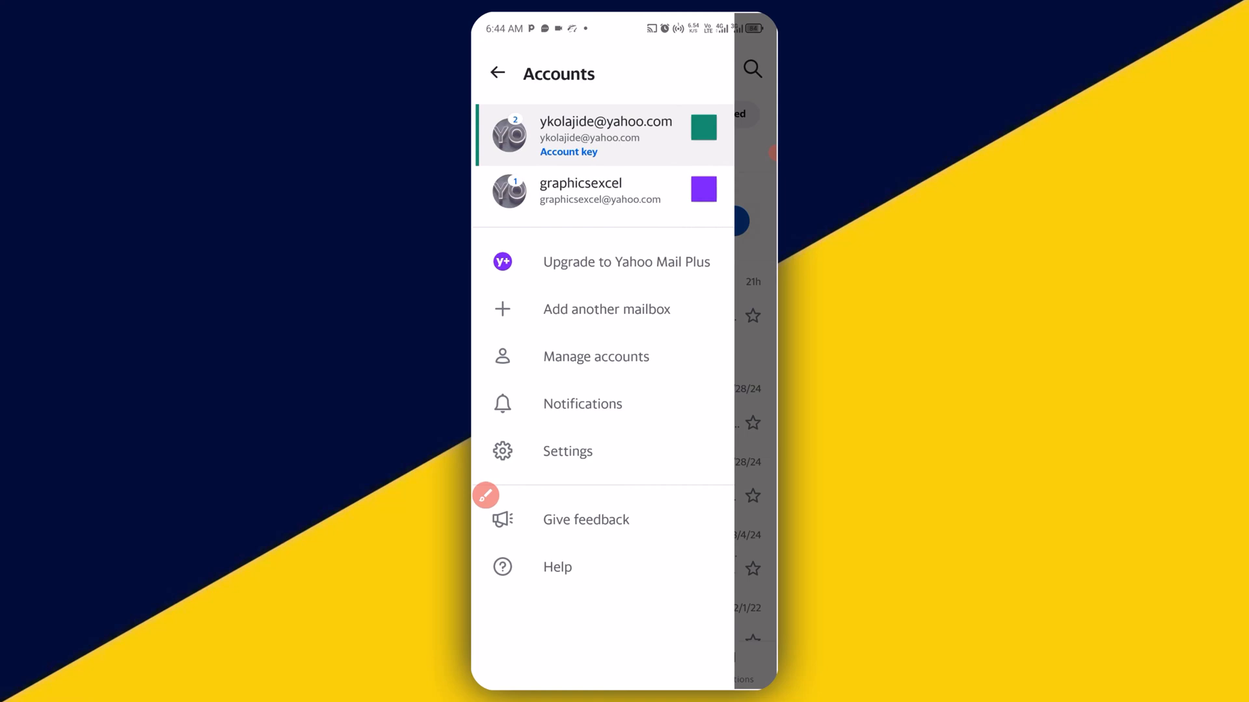
{"action": "left_click", "coordinate": [485, 494]}
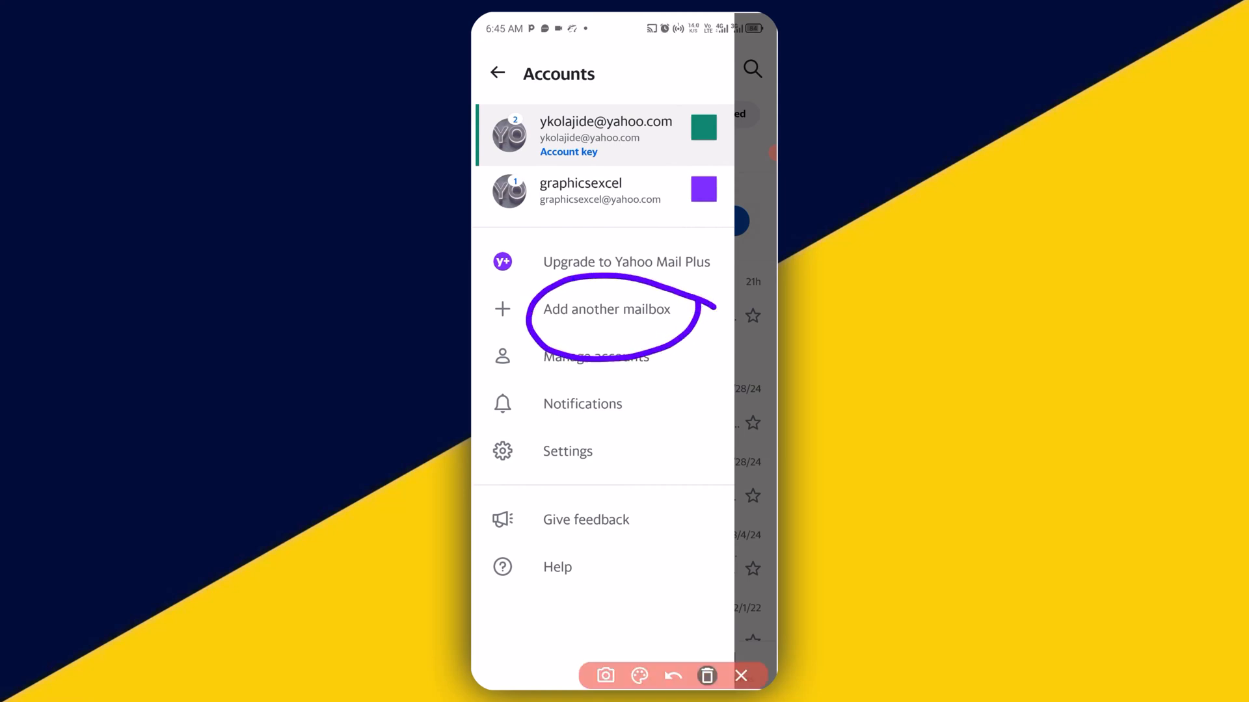
{"action": "left_click", "coordinate": [497, 73]}
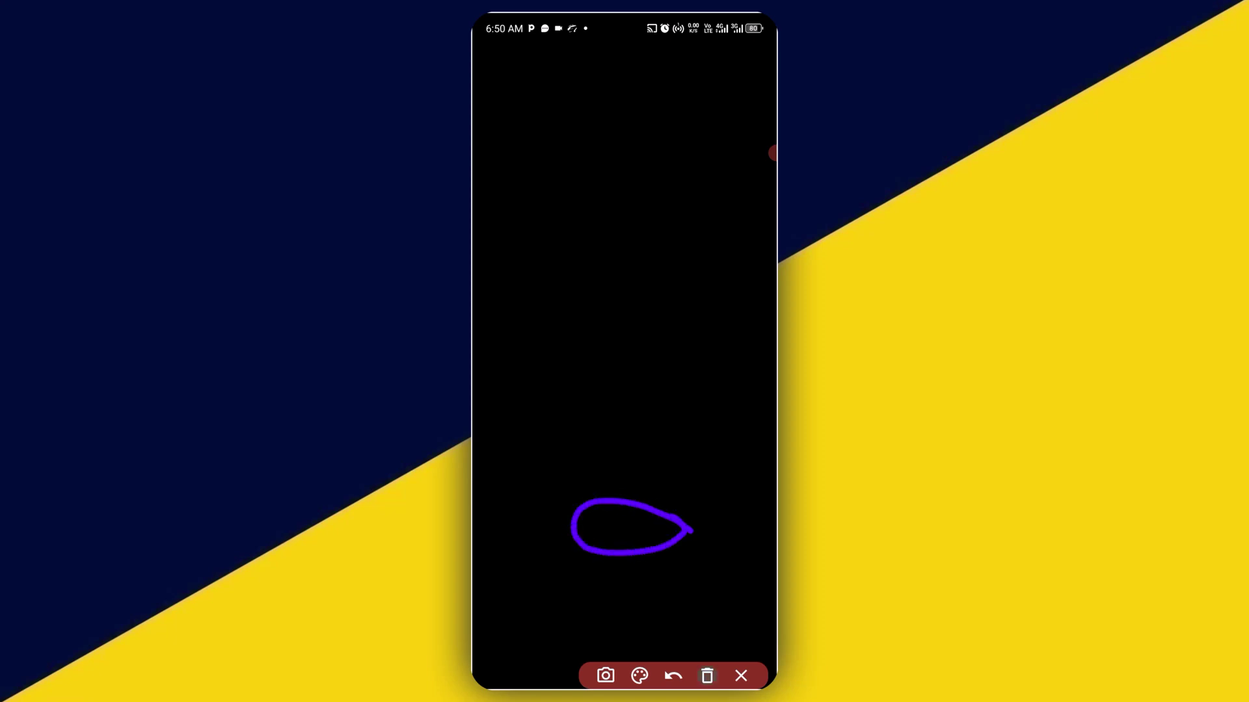
Finish signing in the new mailbox, check that three accounts are listed, and return to its inbox.
{"action": "left_click", "coordinate": [740, 677]}
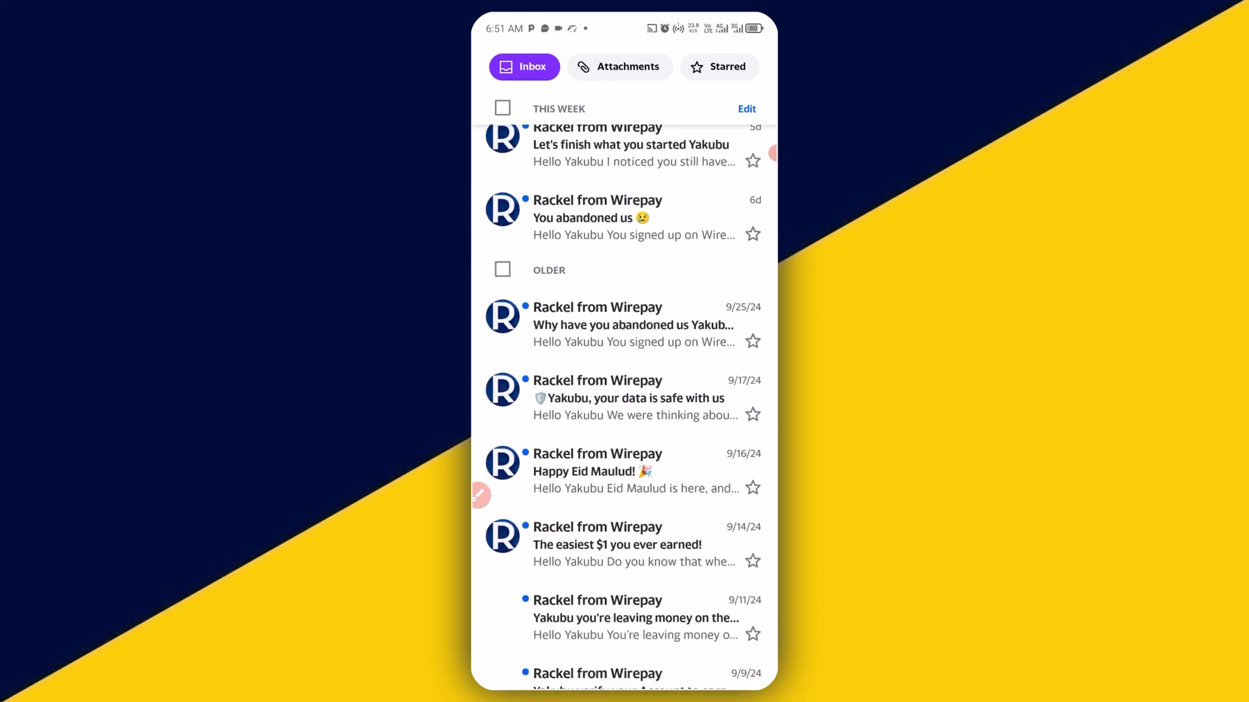
{"action": "scroll", "scroll_direction": "down", "scroll_amount": 3}
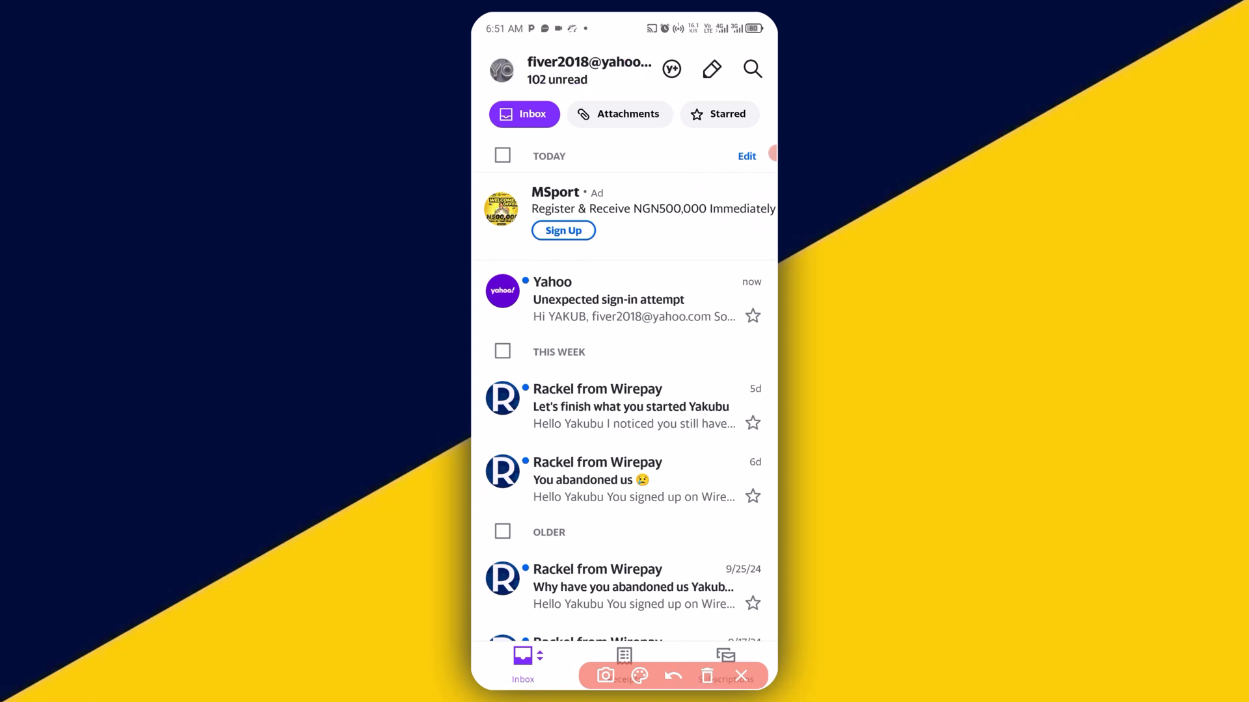
{"action": "left_click", "coordinate": [501, 69]}
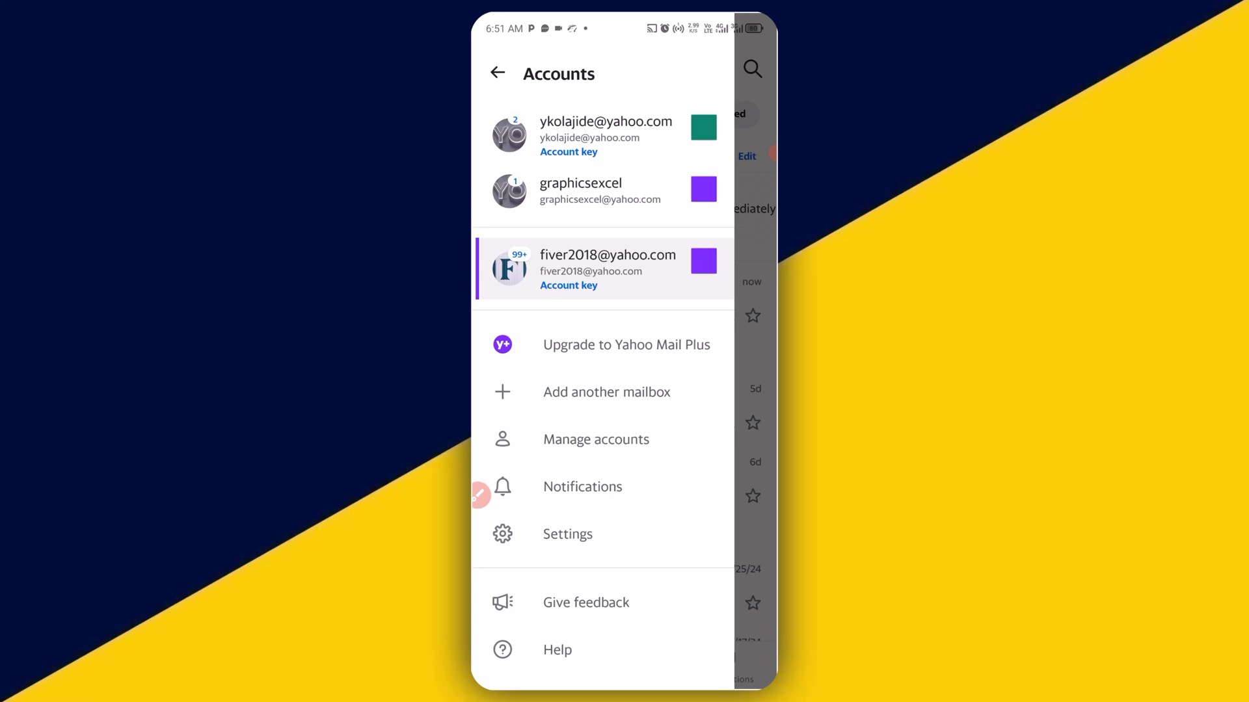
{"action": "left_click", "coordinate": [607, 269]}
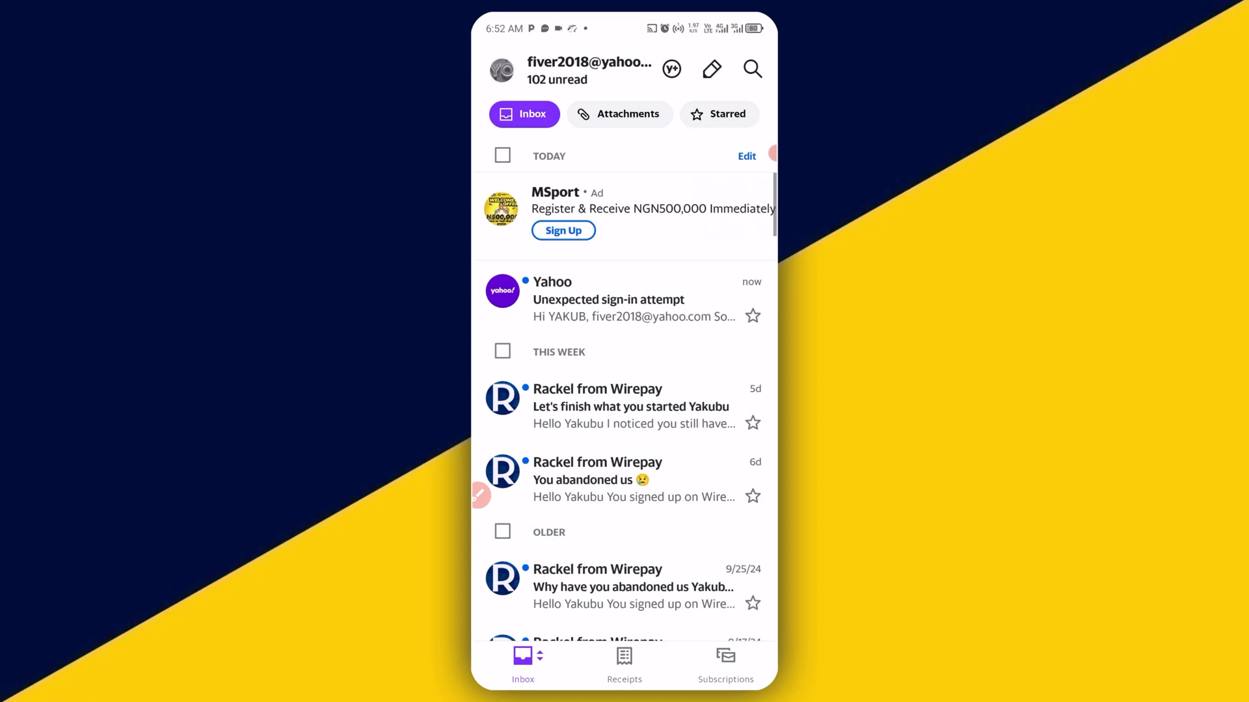
{"action": "scroll", "scroll_direction": "down", "scroll_amount": 3}
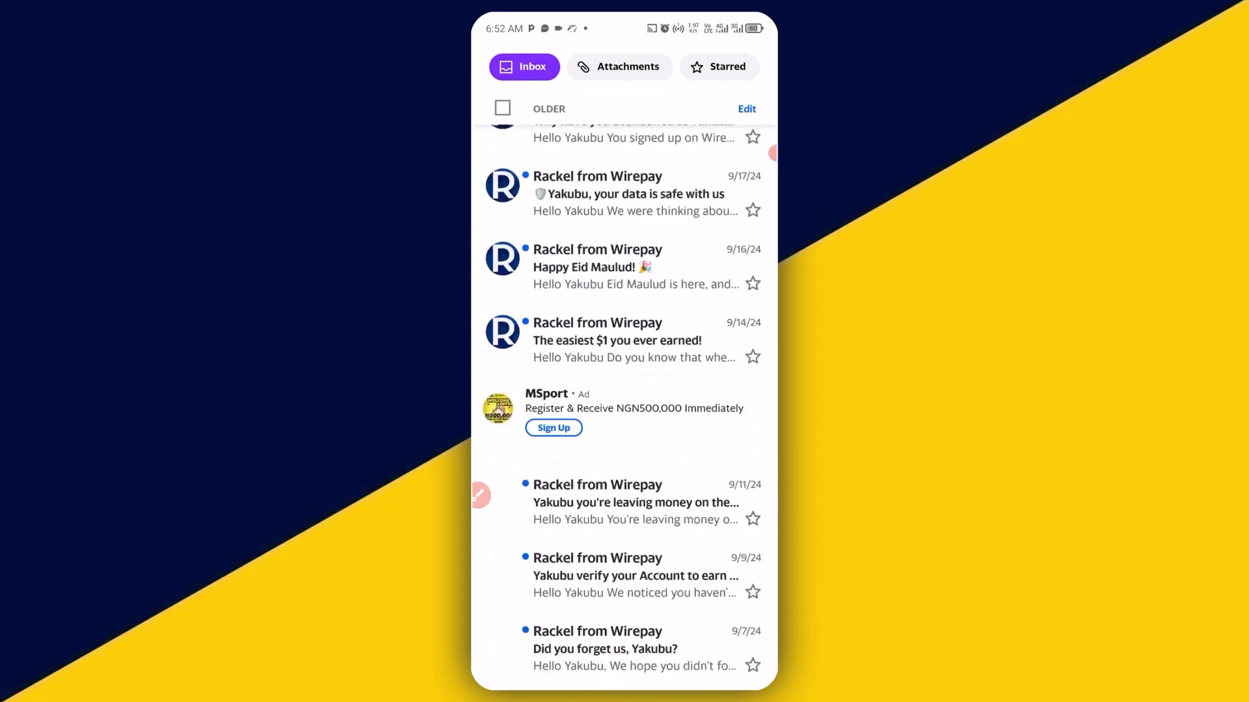